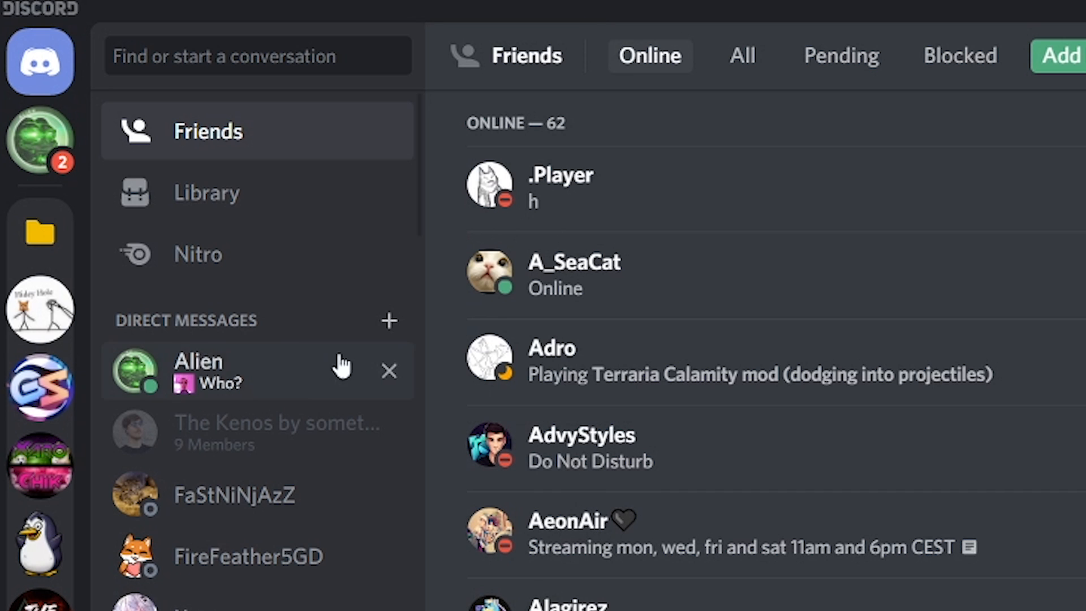
Step: Open the Discord DM with shared videos and bring up the username's options menu
{"action": "left_click", "coordinate": [208, 371]}
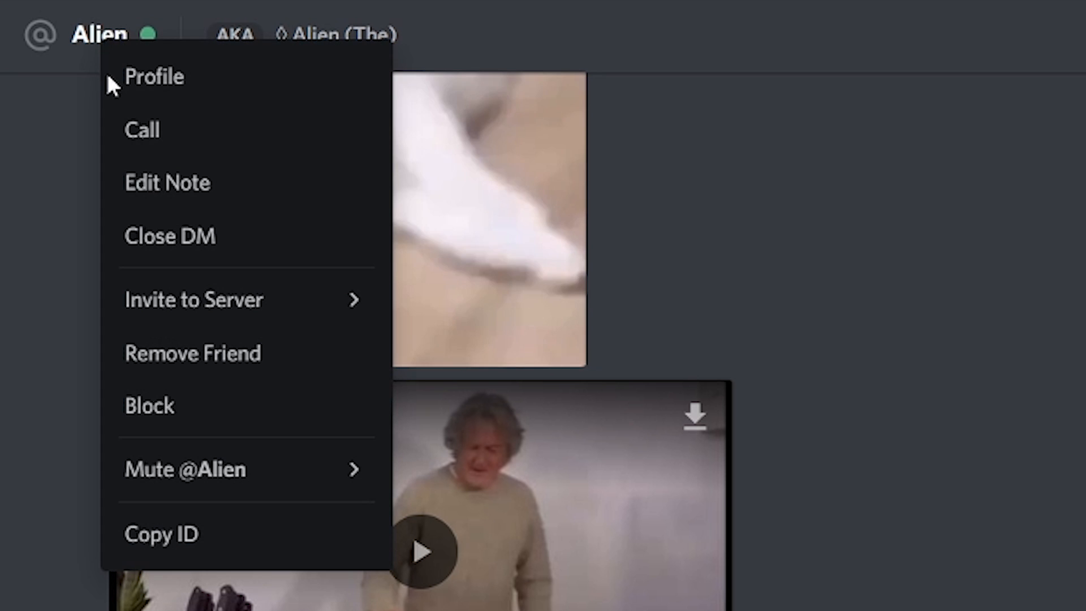
{"action": "left_click", "coordinate": [150, 405]}
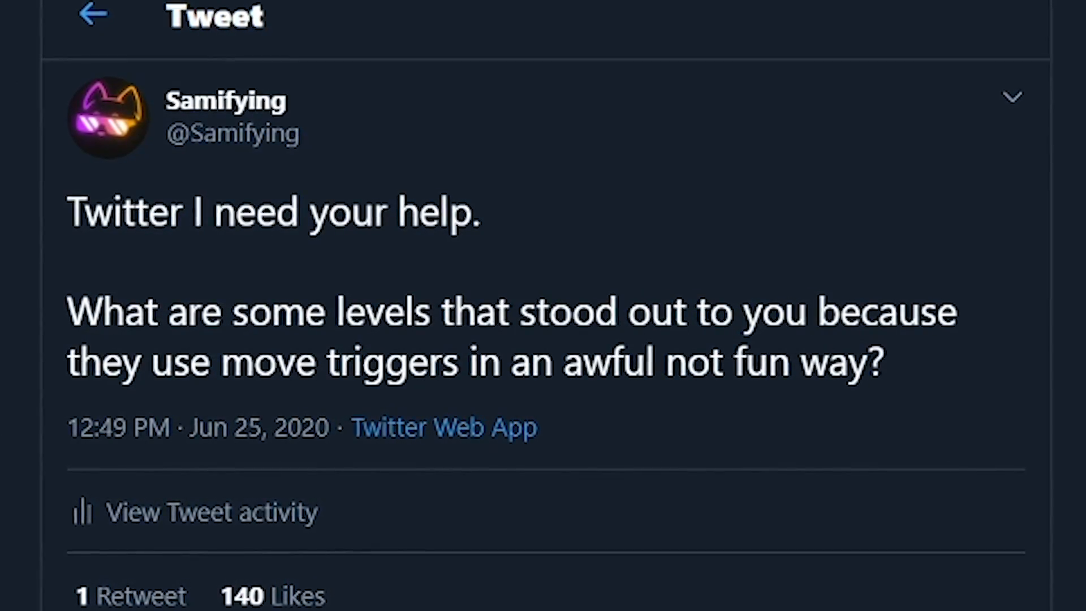
Step: Scroll through the tweet asking which levels use move triggers in an awful way
{"action": "scroll", "scroll_direction": "down", "scroll_amount": 3}
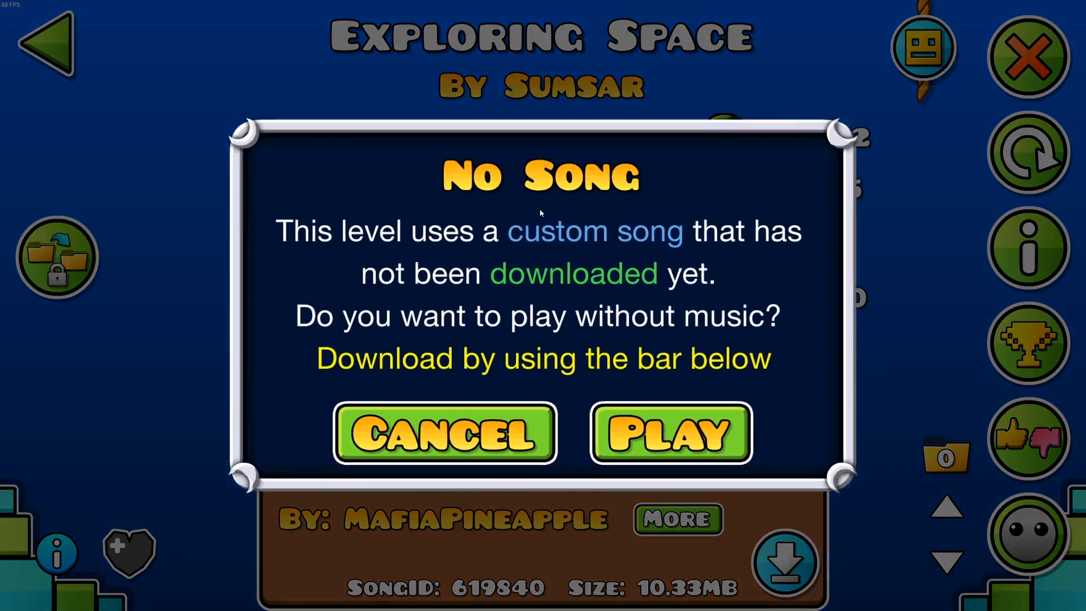
Step: Dismiss the No Song warning for Sumsar's level Exploring Space
{"action": "left_click", "coordinate": [669, 432]}
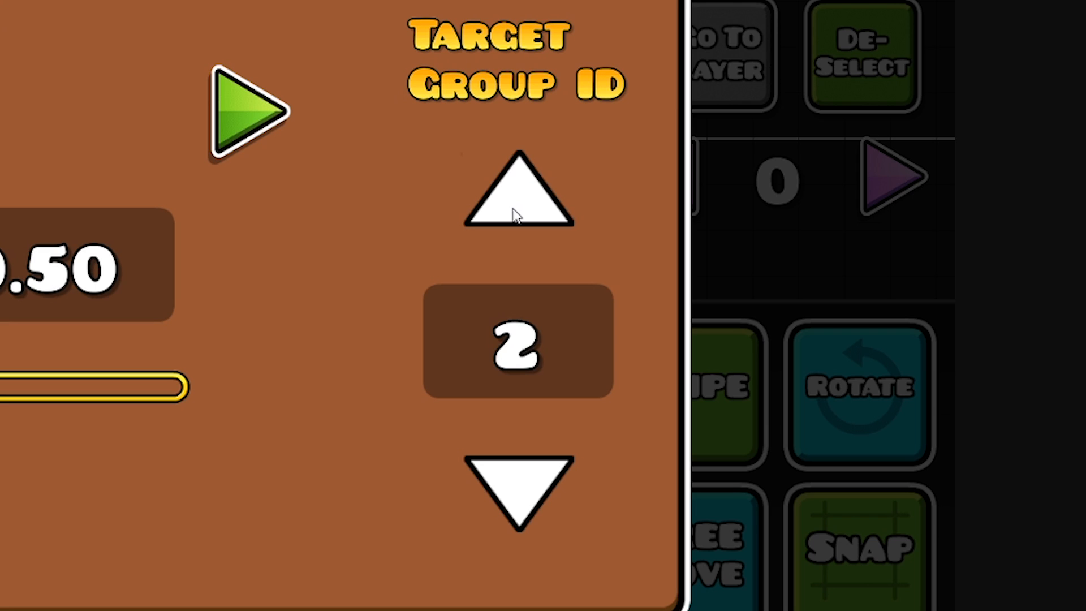
Step: Raise the move trigger's target group ID to 20, adjust Move X, and confirm
{"action": "left_click", "coordinate": [517, 488]}
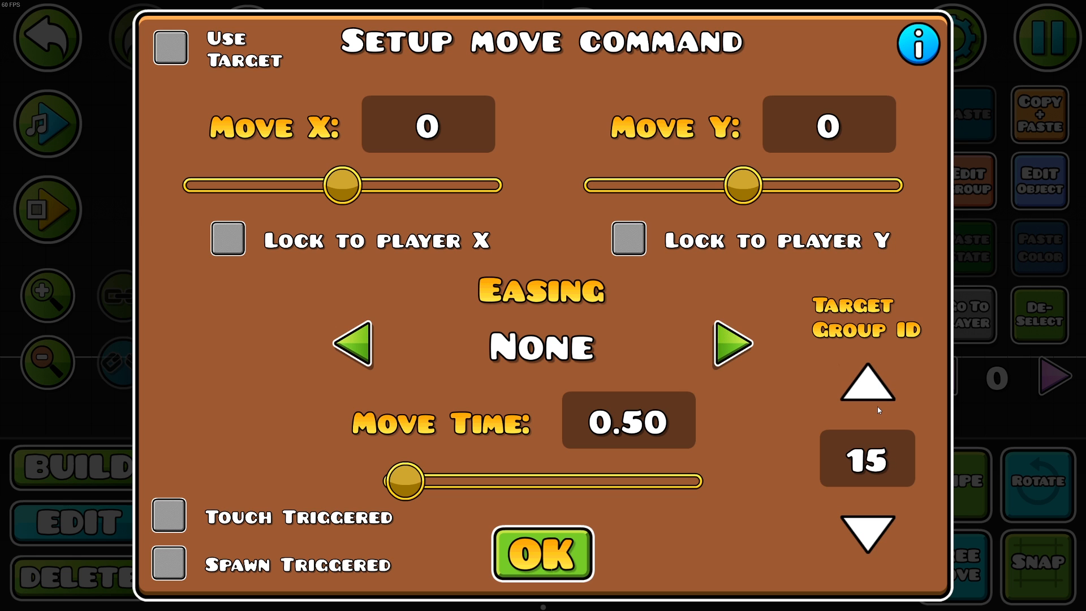
{"action": "left_click", "coordinate": [542, 553]}
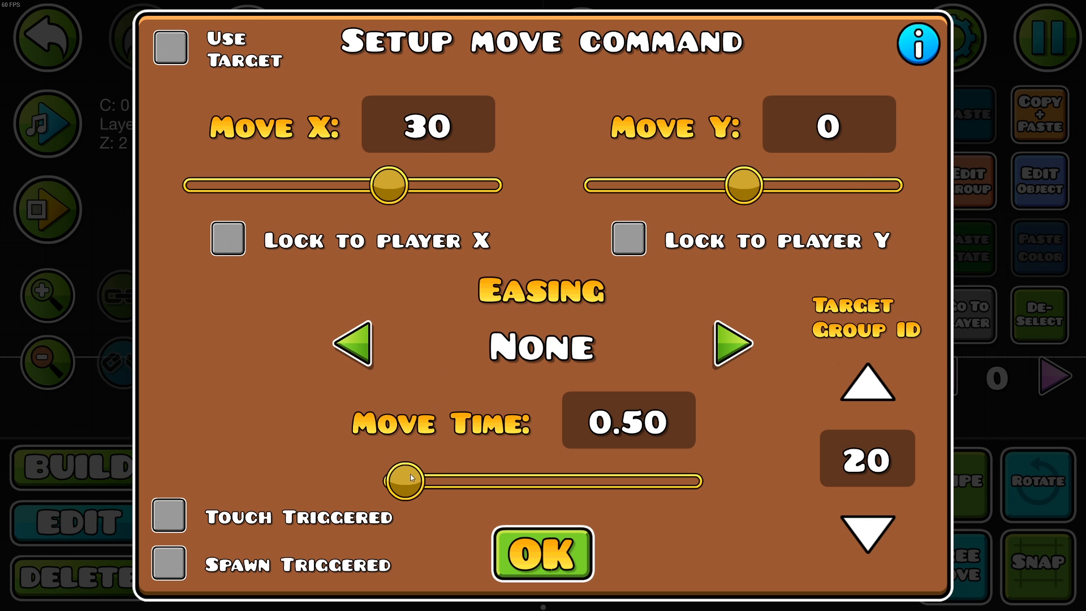
{"action": "left_click_drag", "start_coordinate": [389, 184], "coordinate": [335, 185]}
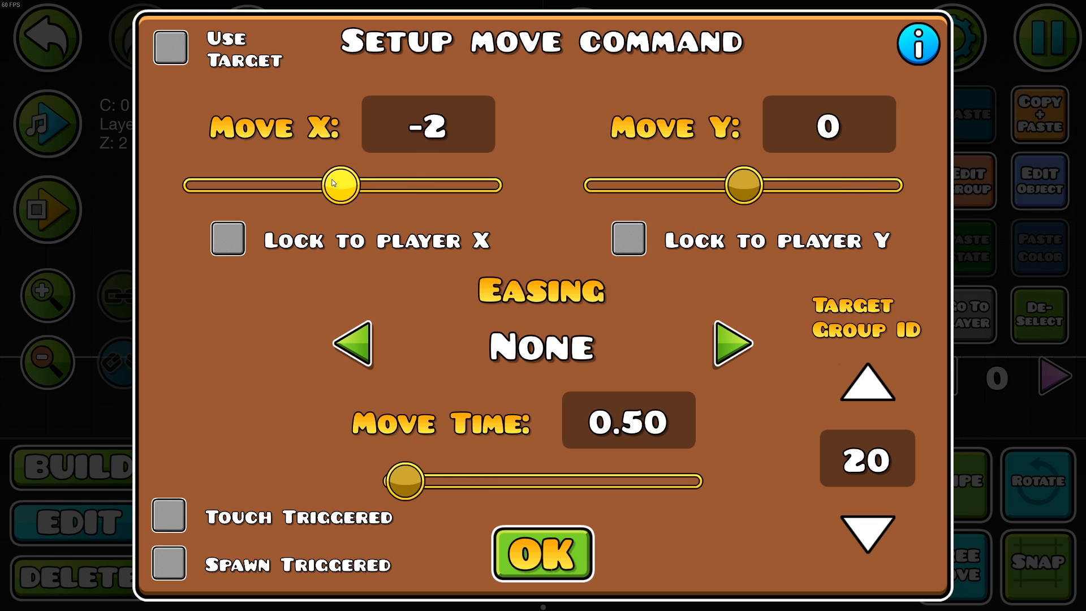
{"action": "left_click_drag", "start_coordinate": [338, 184], "coordinate": [389, 184]}
{"action": "type", "text": "10"}
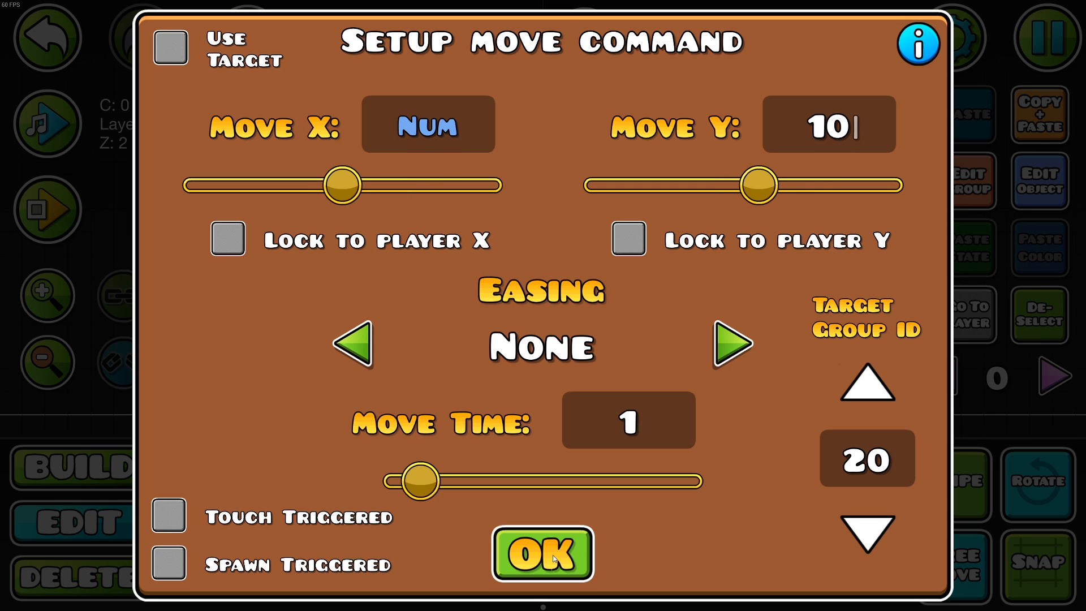
{"action": "left_click", "coordinate": [542, 554]}
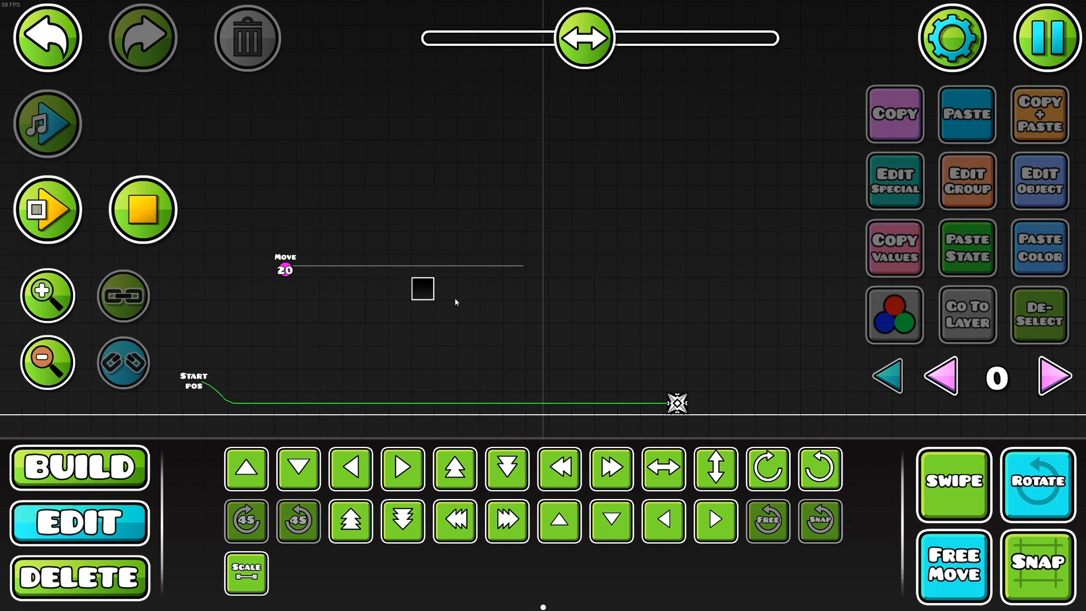
Step: Set the group 20 move trigger to Move Y 30 with a 1-second move time
{"action": "double_click", "coordinate": [422, 287]}
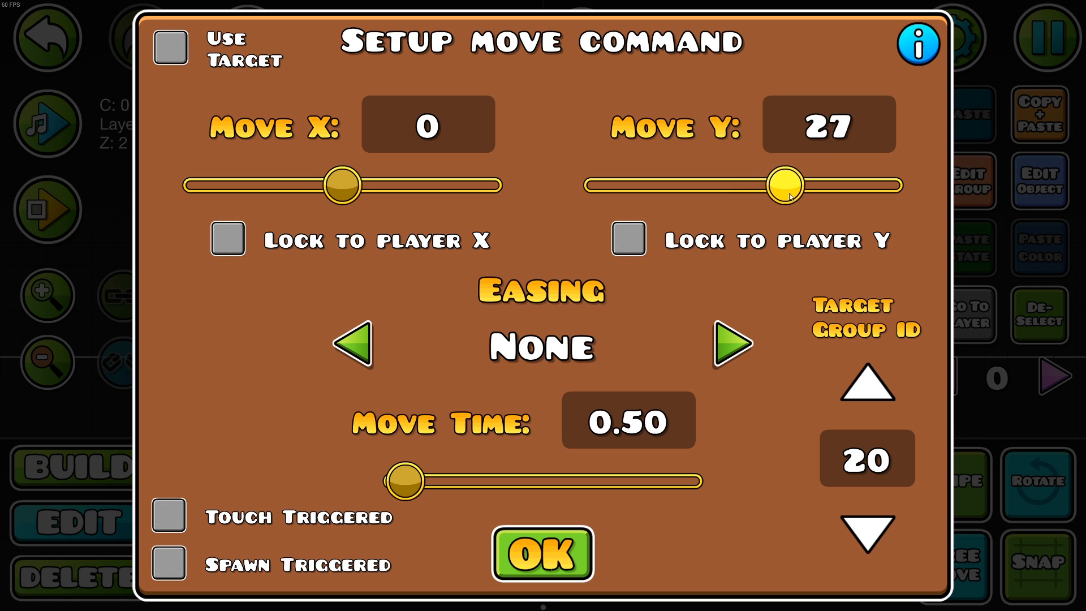
{"action": "left_click_drag", "start_coordinate": [787, 184], "coordinate": [606, 185]}
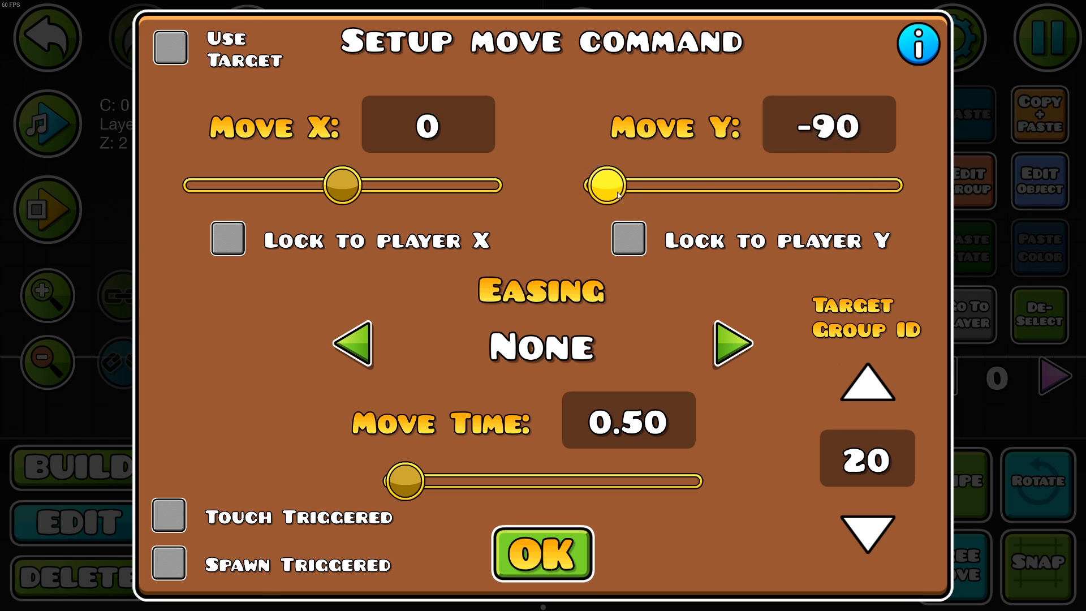
{"action": "left_click", "coordinate": [542, 553]}
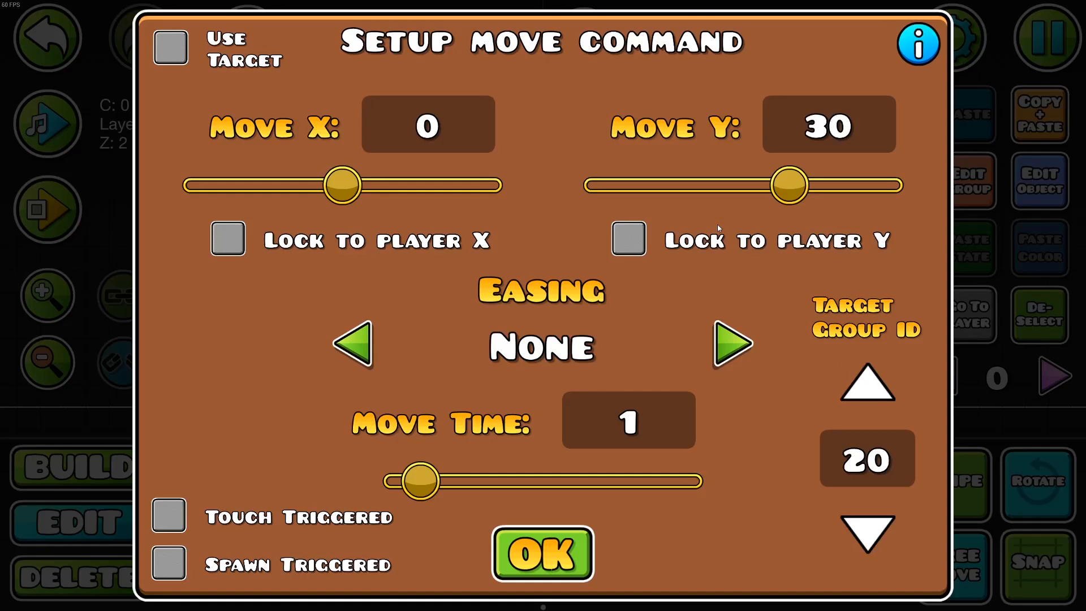
{"action": "left_click_drag", "start_coordinate": [791, 183], "coordinate": [781, 185]}
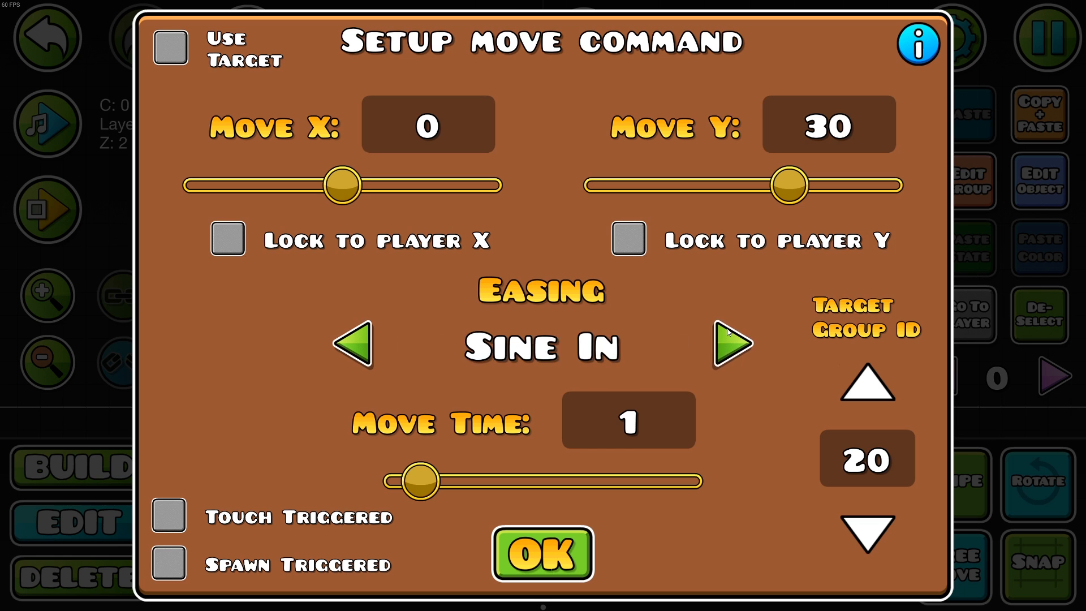
Step: Switch the move trigger's easing through Sine Out to Elastic Out and playtest the movement
{"action": "left_click", "coordinate": [729, 345]}
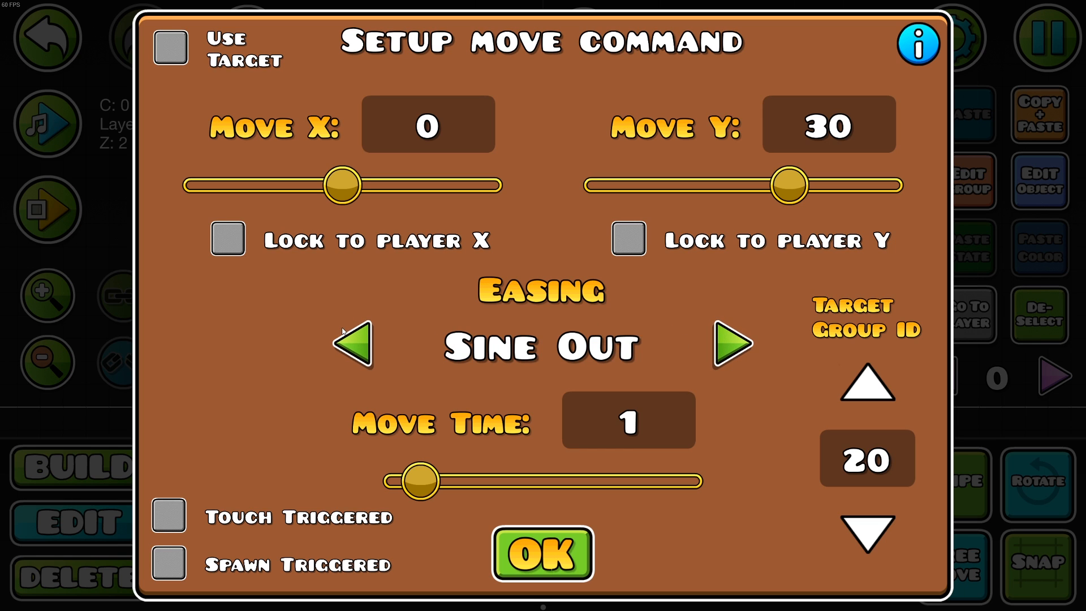
{"action": "left_click", "coordinate": [542, 552]}
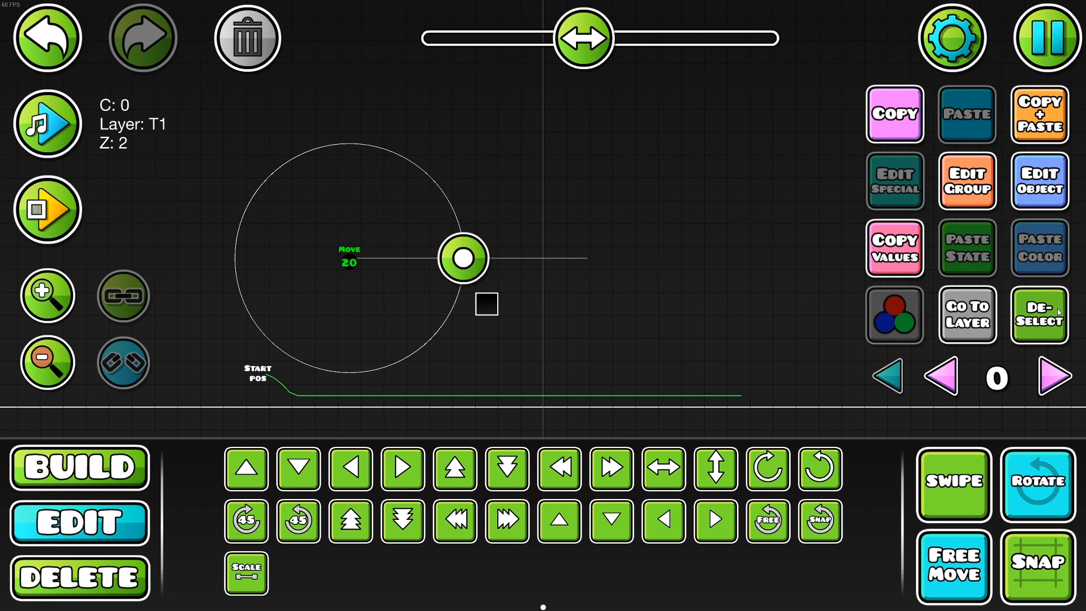
{"action": "left_click", "coordinate": [46, 210]}
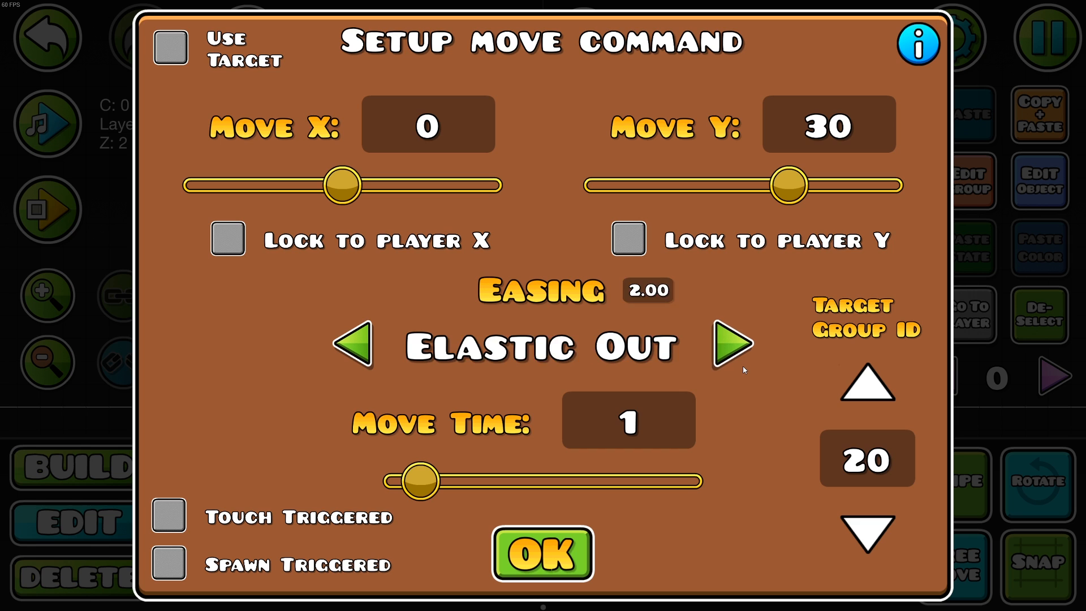
{"action": "left_click", "coordinate": [542, 555]}
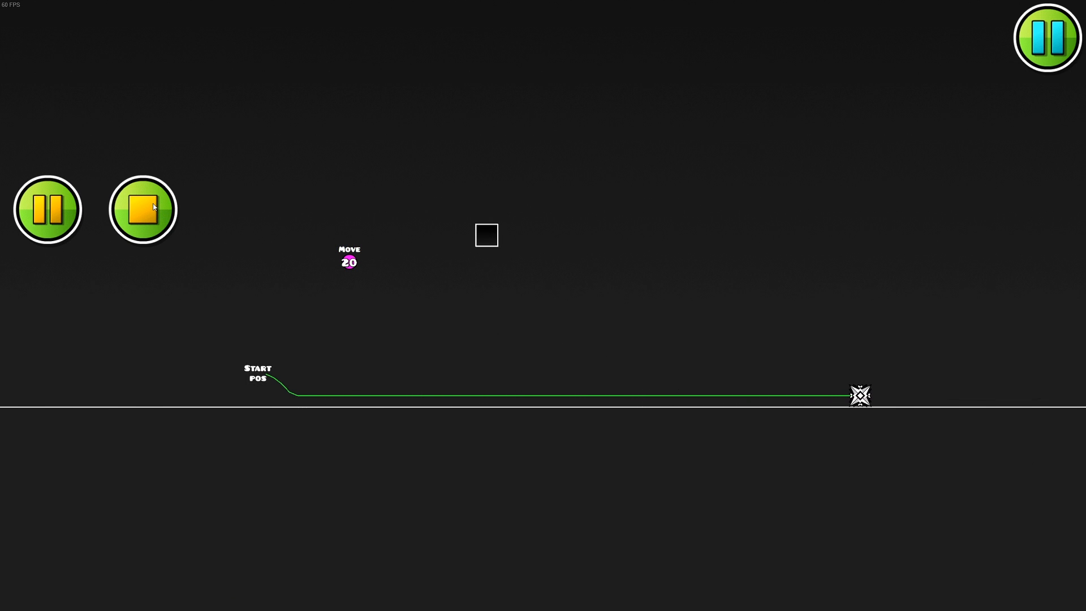
{"action": "left_click", "coordinate": [142, 210]}
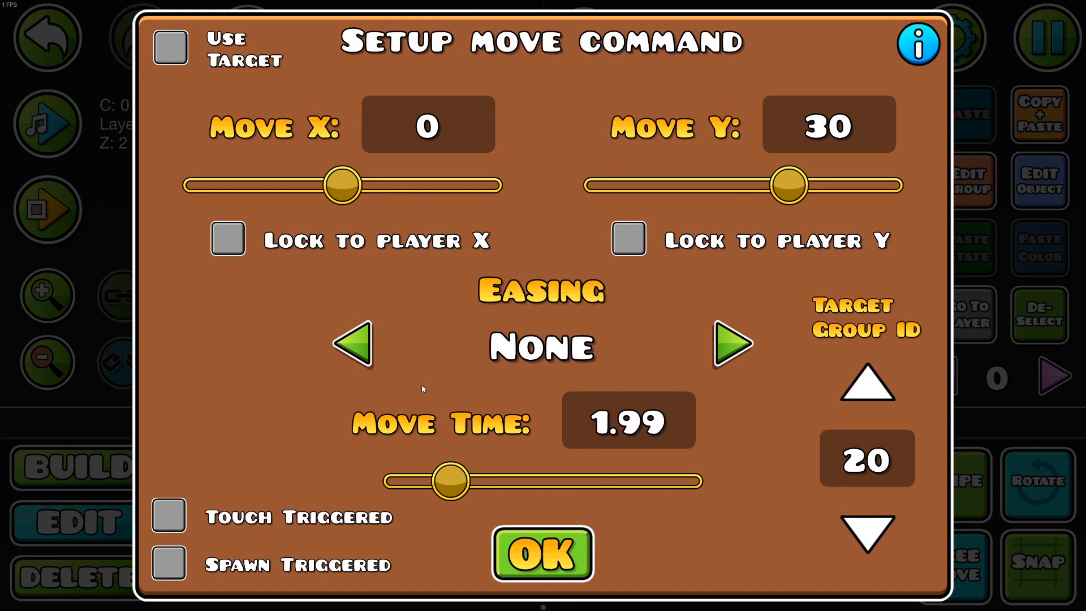
Step: Confirm no easing, then apply Ease Out over 2.00 seconds and playtest the move
{"action": "left_click", "coordinate": [543, 555]}
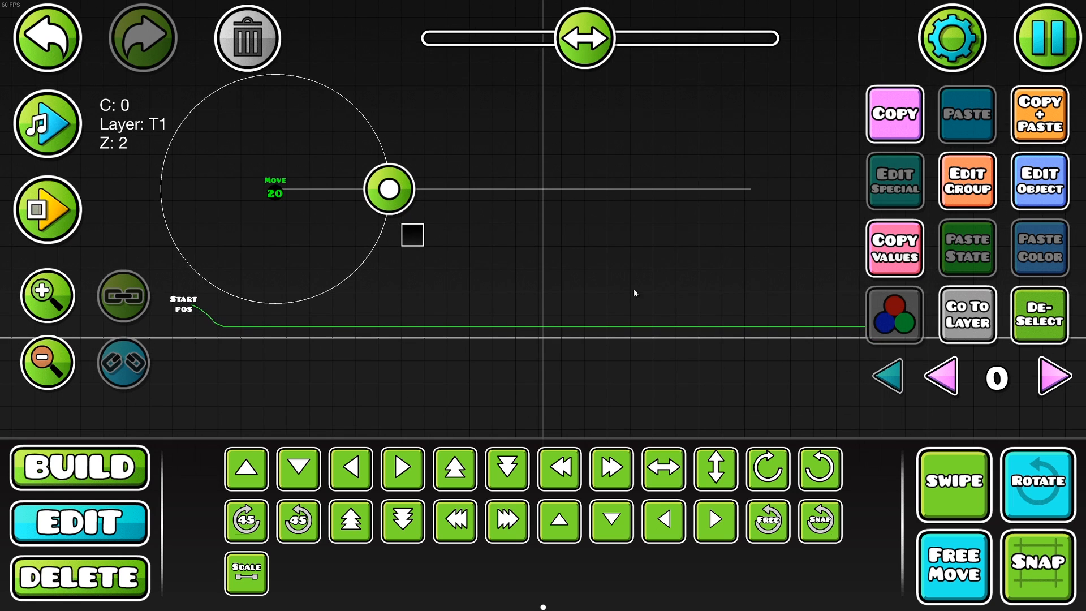
{"action": "left_click", "coordinate": [46, 210]}
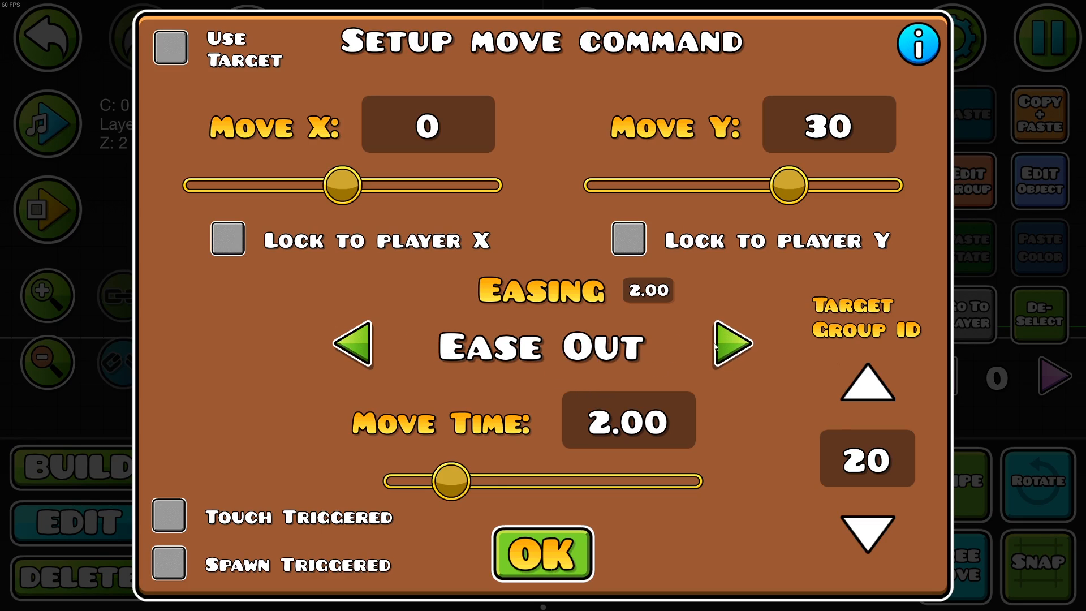
{"action": "left_click", "coordinate": [542, 555]}
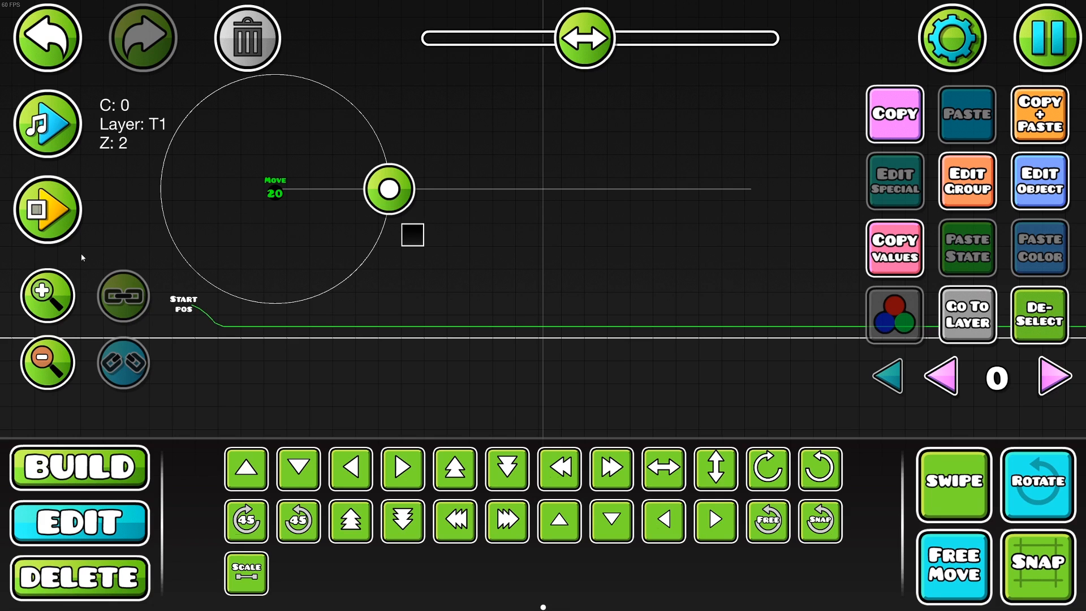
{"action": "left_click", "coordinate": [46, 209]}
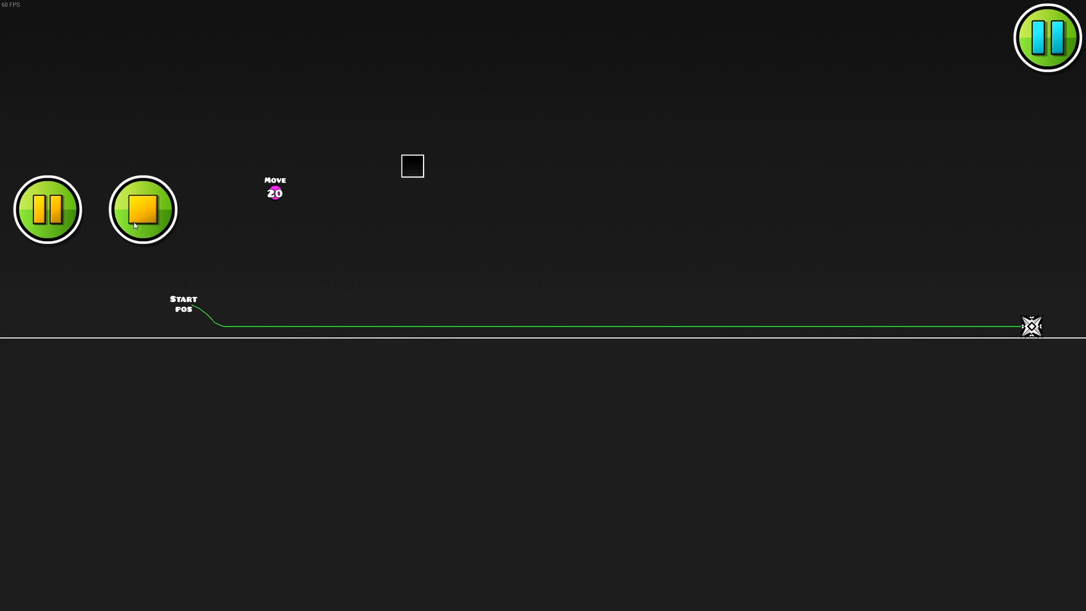
{"action": "left_click", "coordinate": [142, 210]}
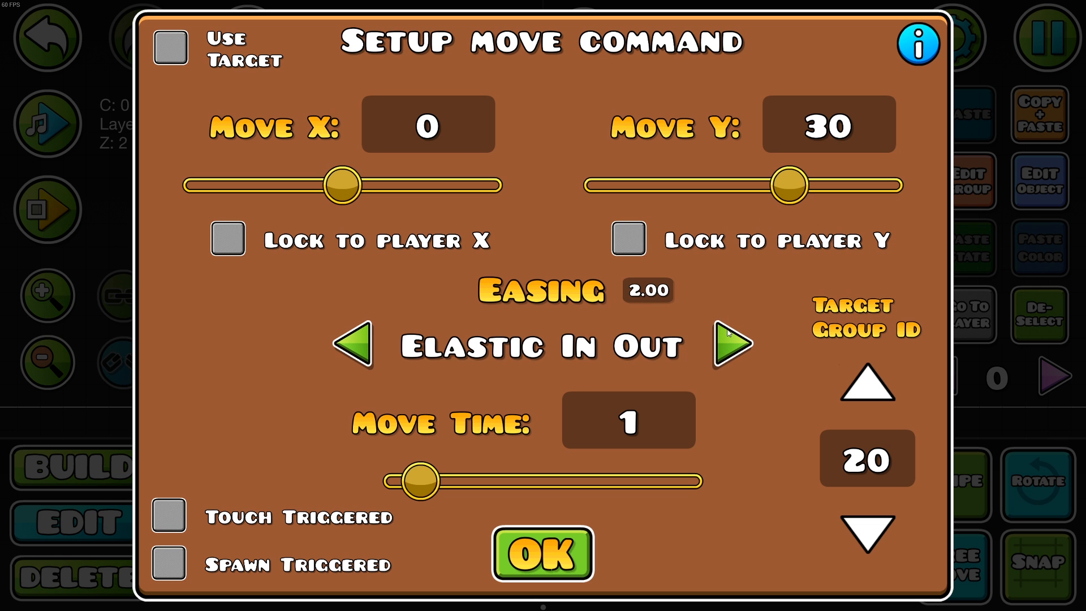
Step: Step through easing types on the group 20 move trigger and close its settings
{"action": "left_click", "coordinate": [730, 344]}
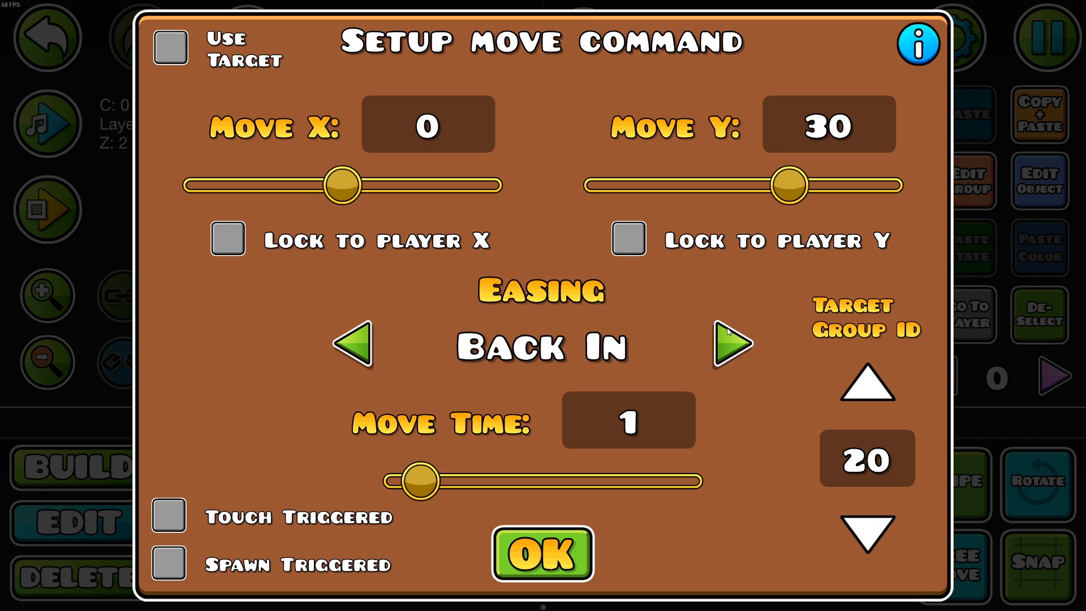
{"action": "left_click", "coordinate": [730, 345]}
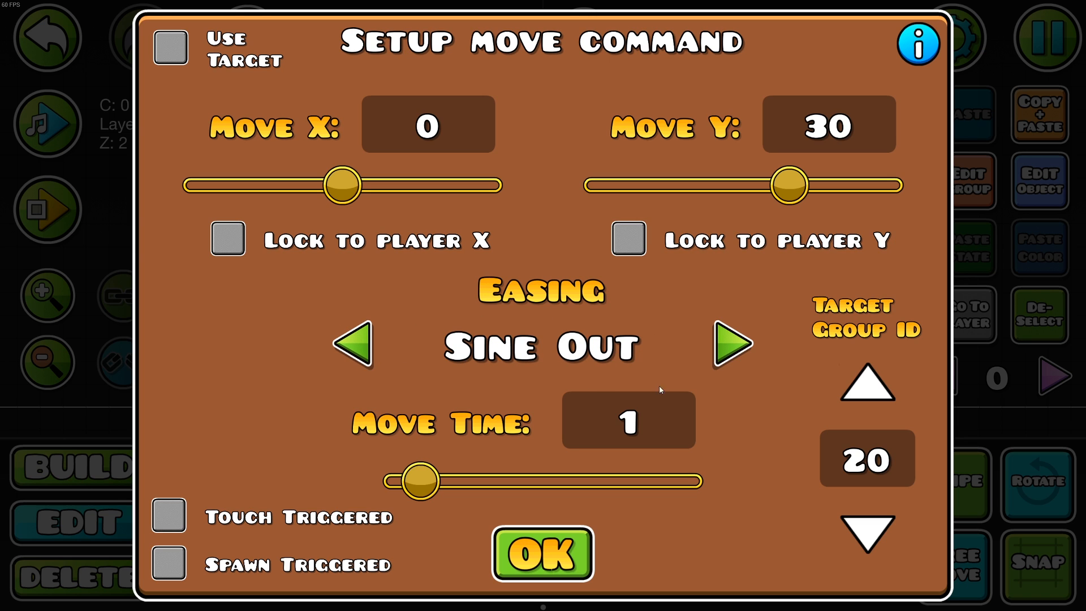
{"action": "left_click", "coordinate": [542, 553]}
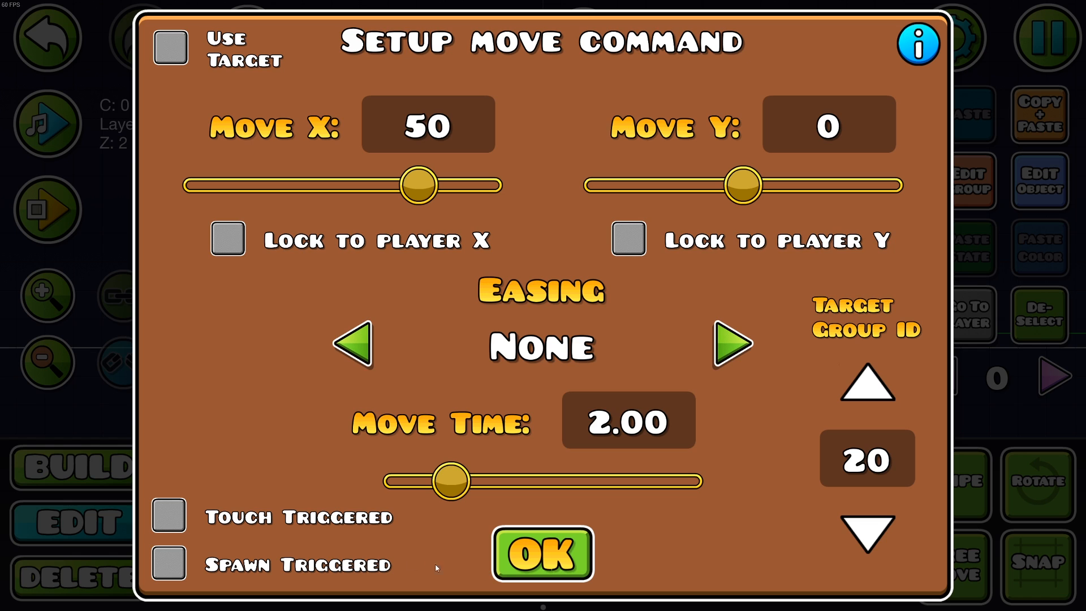
{"action": "left_click", "coordinate": [542, 554]}
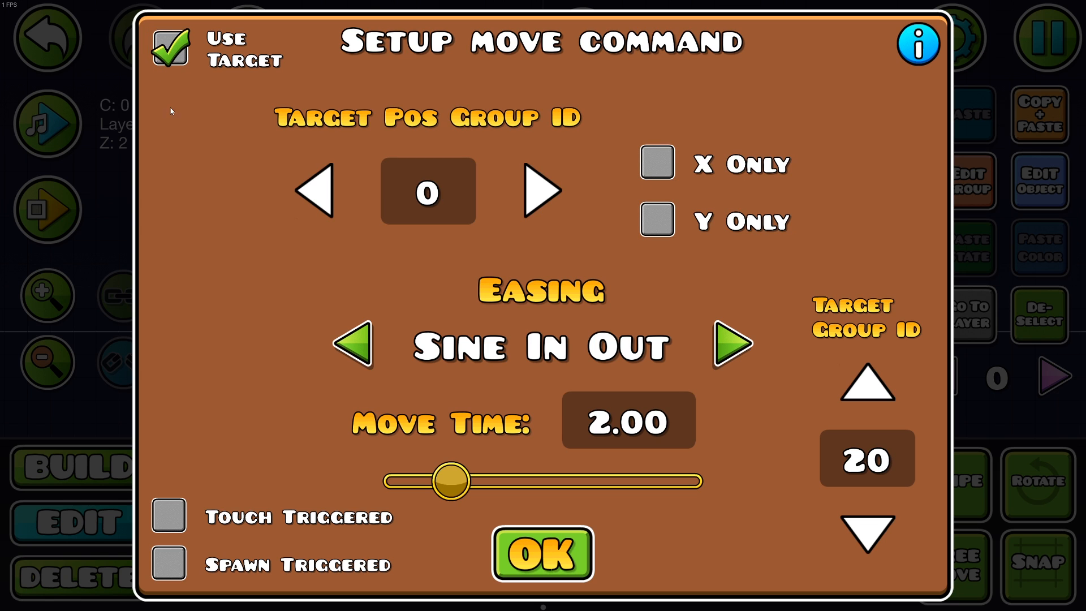
{"action": "mouse_move", "coordinate": [942, 479]}
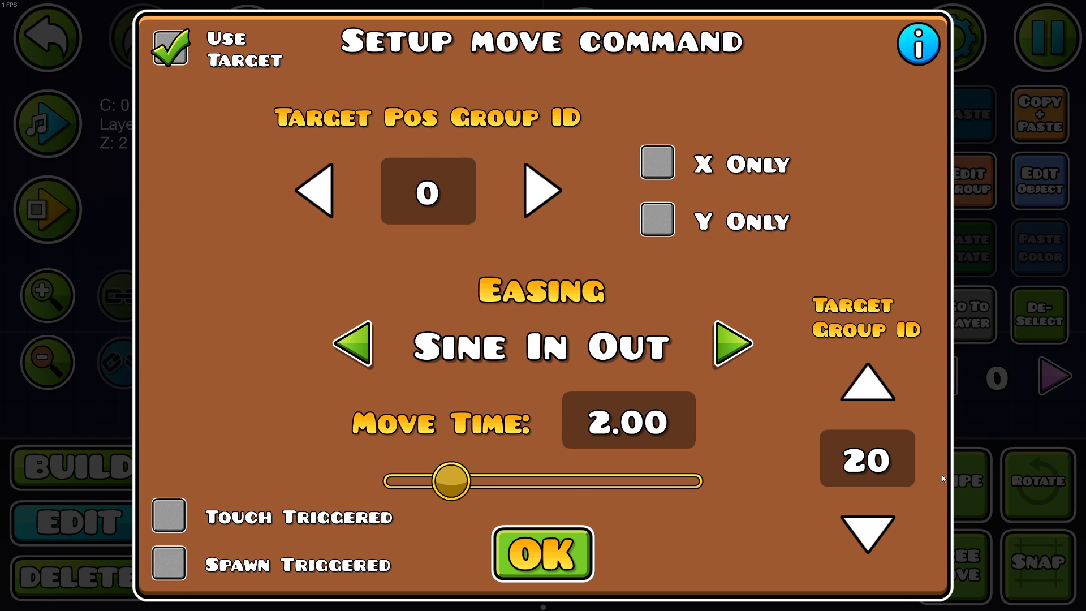
Step: Set Target Pos Group 21 with Exponential Out easing, then place and rotate a spawn trigger
{"action": "left_click", "coordinate": [542, 553]}
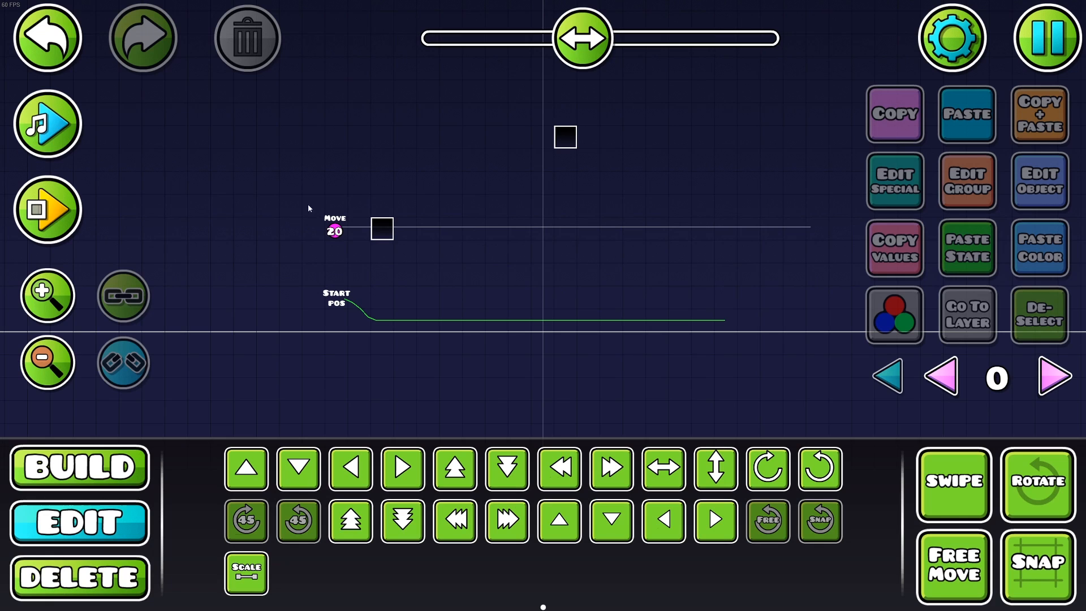
{"action": "left_click", "coordinate": [47, 209]}
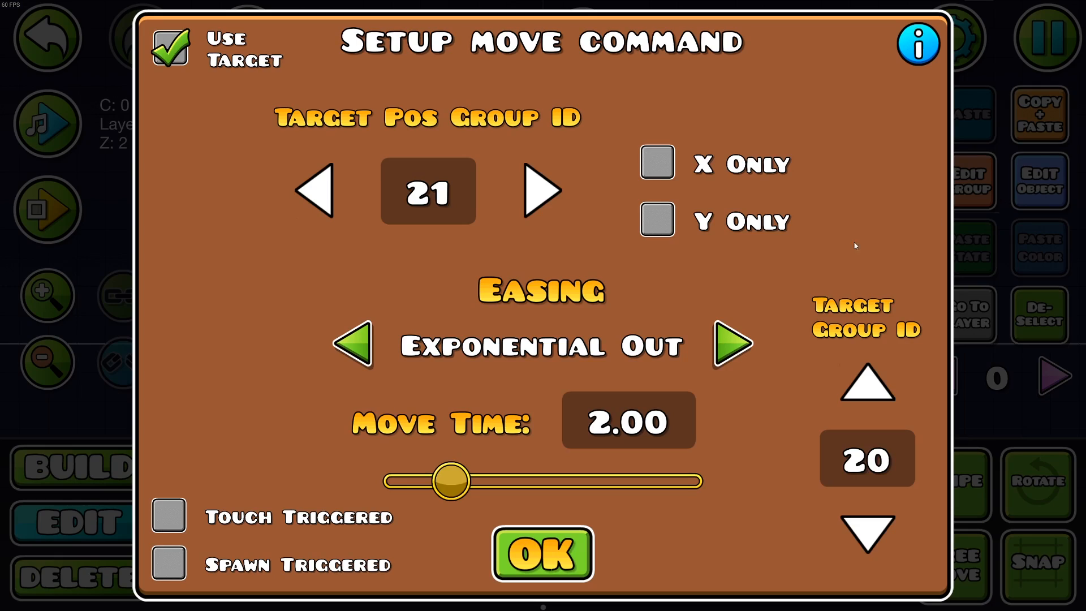
{"action": "left_click", "coordinate": [167, 516]}
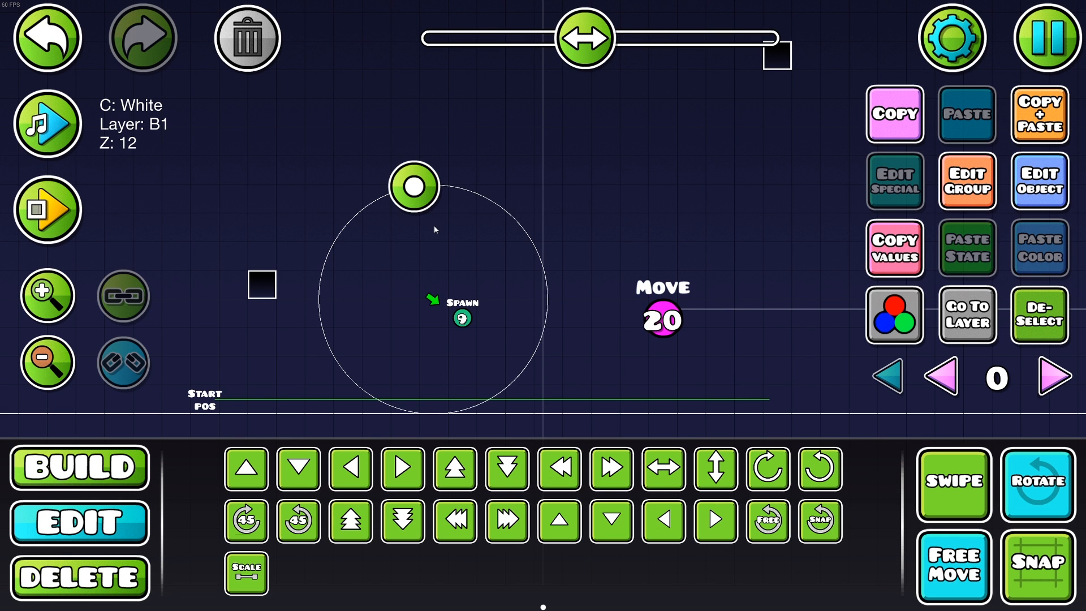
{"action": "left_click_drag", "start_coordinate": [414, 186], "coordinate": [352, 217]}
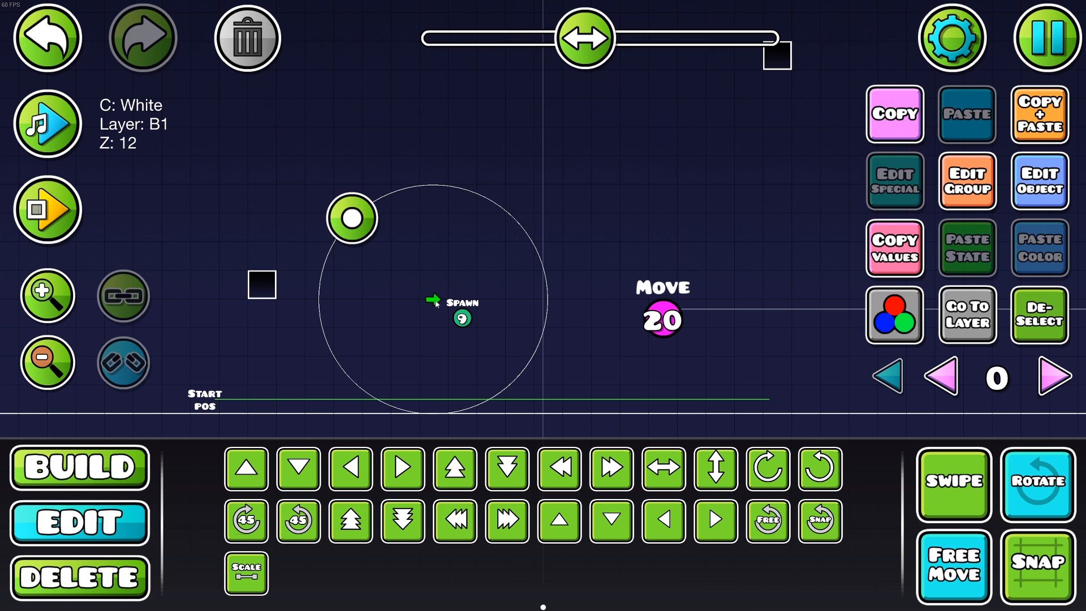
Step: Give the group 9 spawn trigger a 0.50-second delay
{"action": "left_click", "coordinate": [47, 210]}
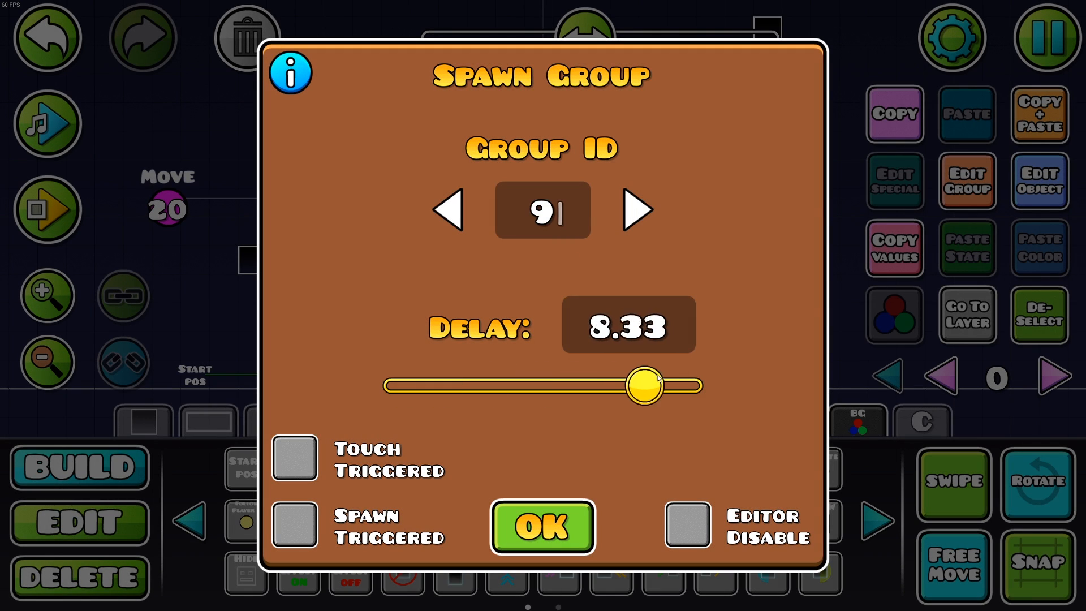
{"action": "left_click_drag", "start_coordinate": [645, 385], "coordinate": [412, 386]}
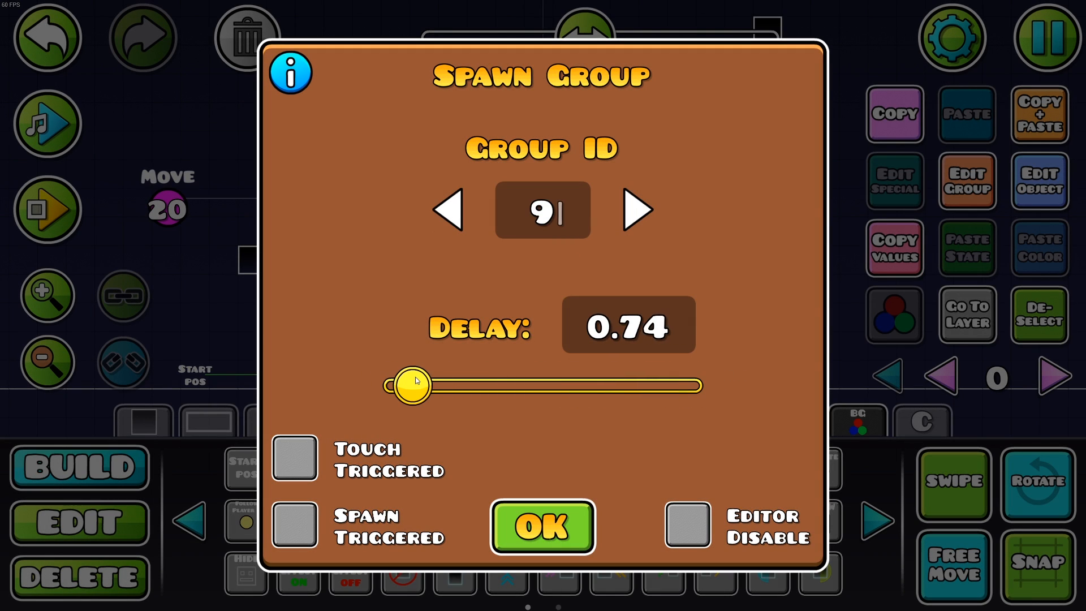
{"action": "left_click_drag", "start_coordinate": [413, 385], "coordinate": [404, 385]}
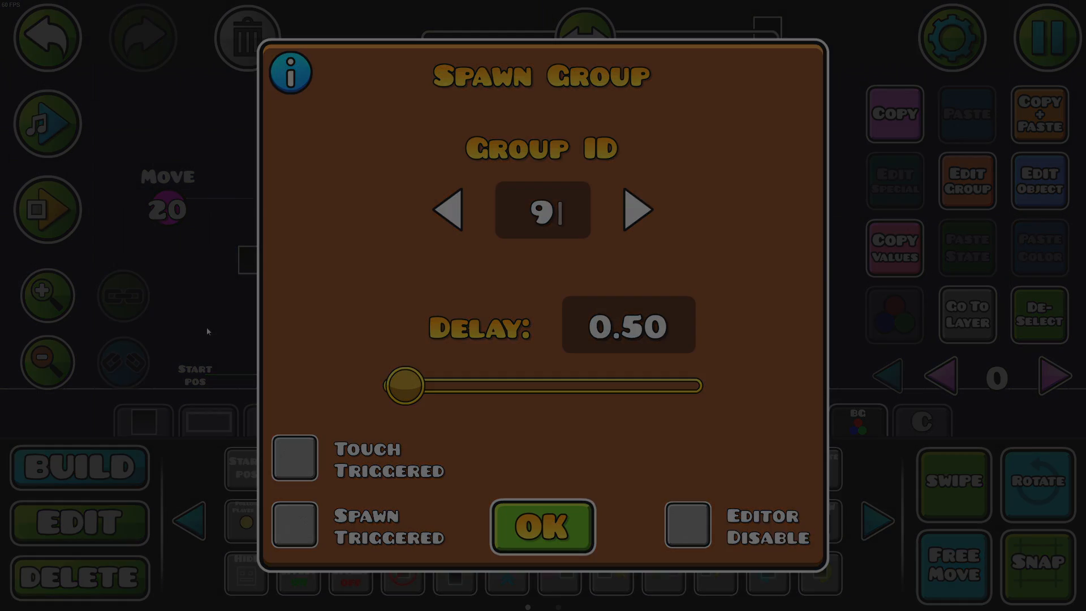
{"action": "left_click", "coordinate": [542, 526]}
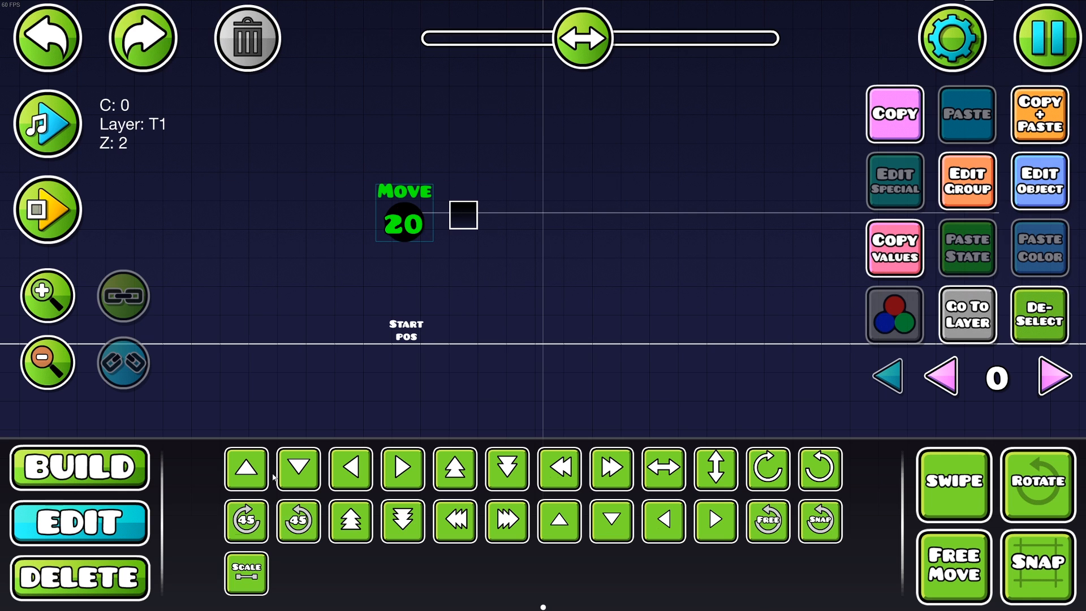
Step: Playtest the level through the group 7 and group 5 move trigger section
{"action": "left_click", "coordinate": [46, 209]}
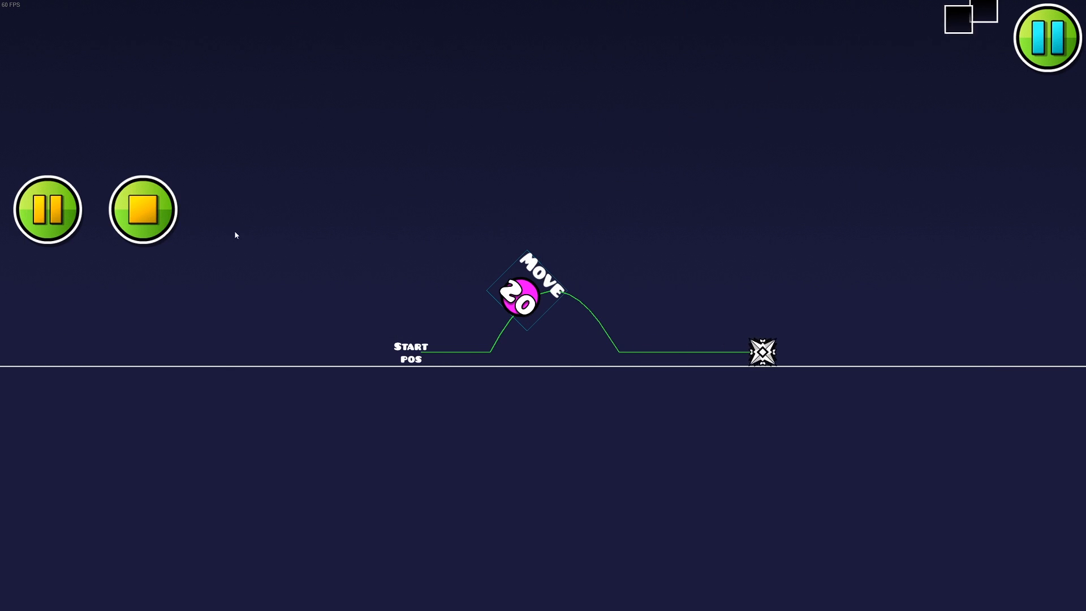
{"action": "left_click", "coordinate": [142, 209]}
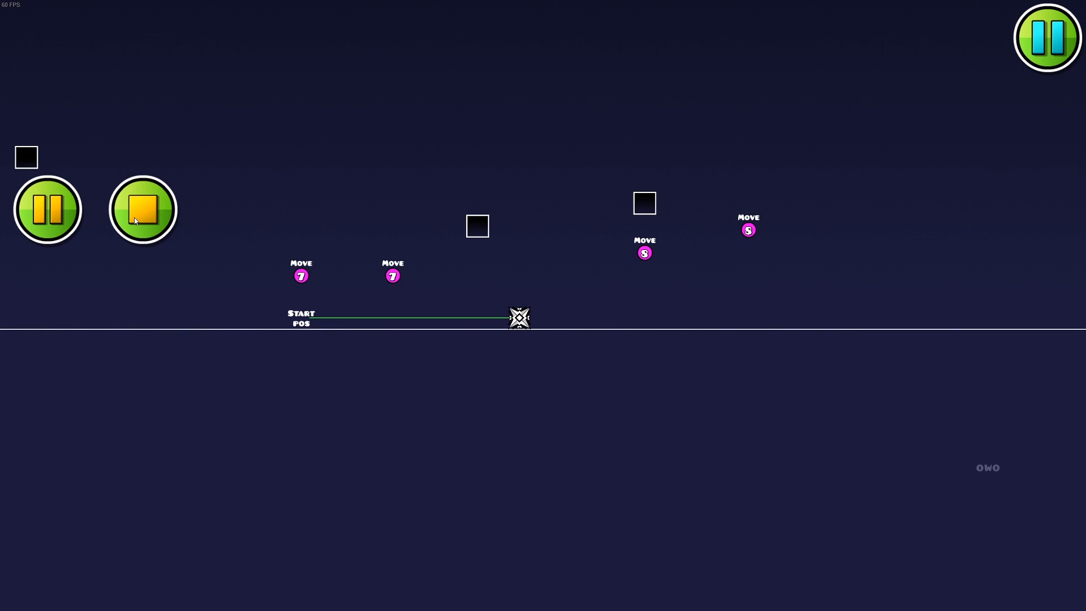
Step: Stop the playtest and inspect a Move 7 trigger: 50 along X, Exponential Out, 1.29 seconds
{"action": "left_click", "coordinate": [142, 210]}
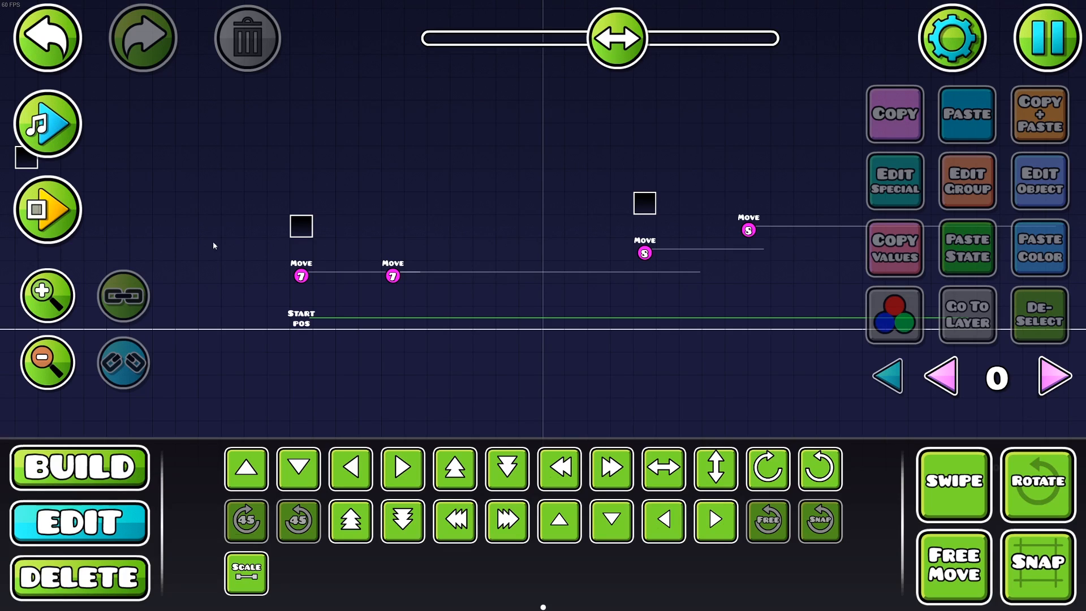
{"action": "left_click", "coordinate": [393, 275]}
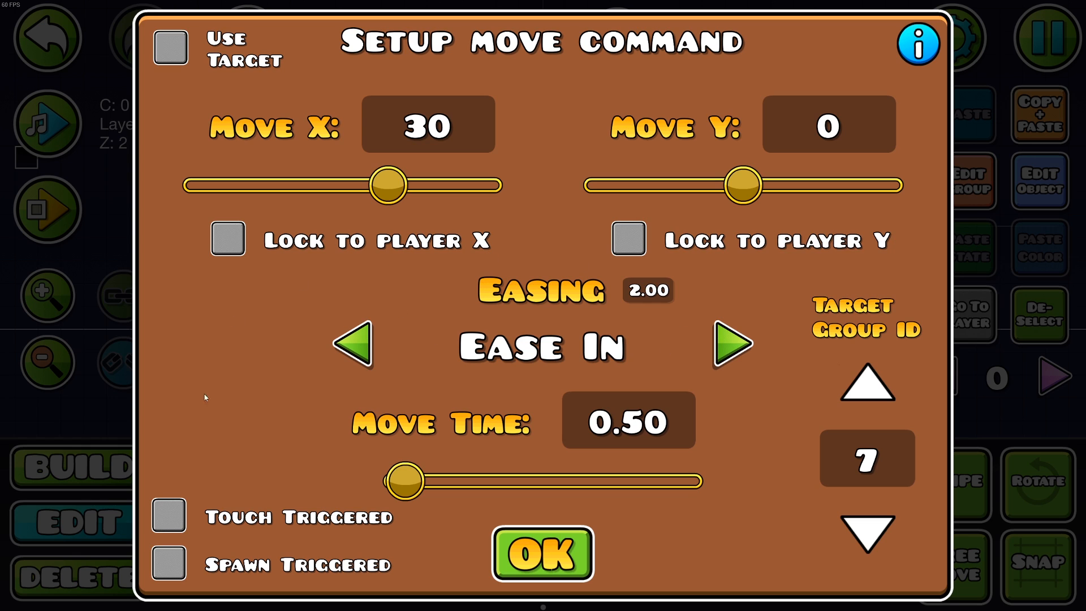
{"action": "left_click", "coordinate": [543, 554]}
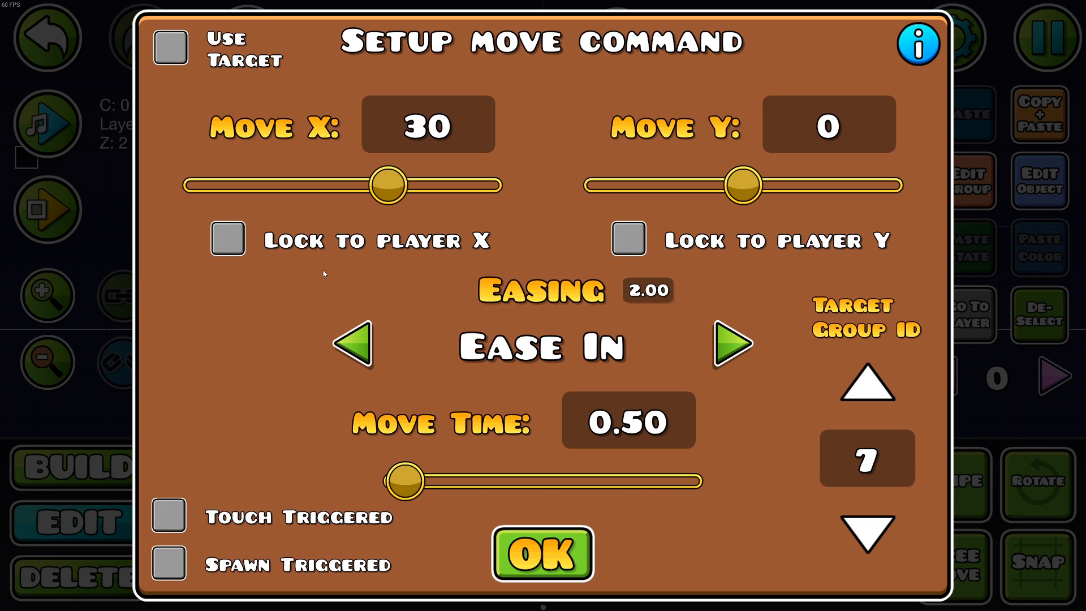
{"action": "left_click", "coordinate": [542, 554]}
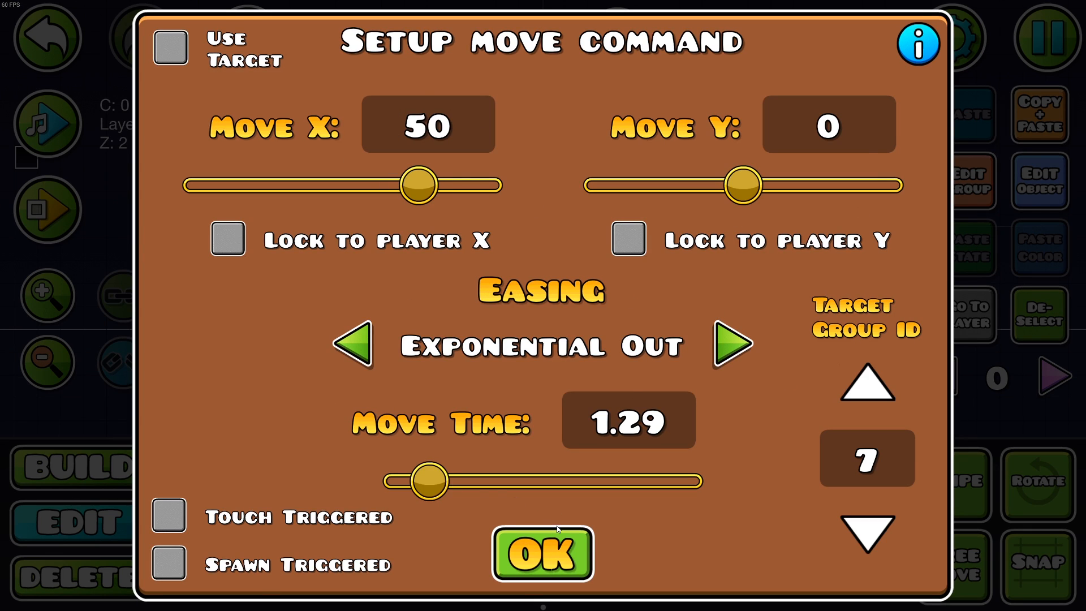
{"action": "left_click", "coordinate": [542, 553]}
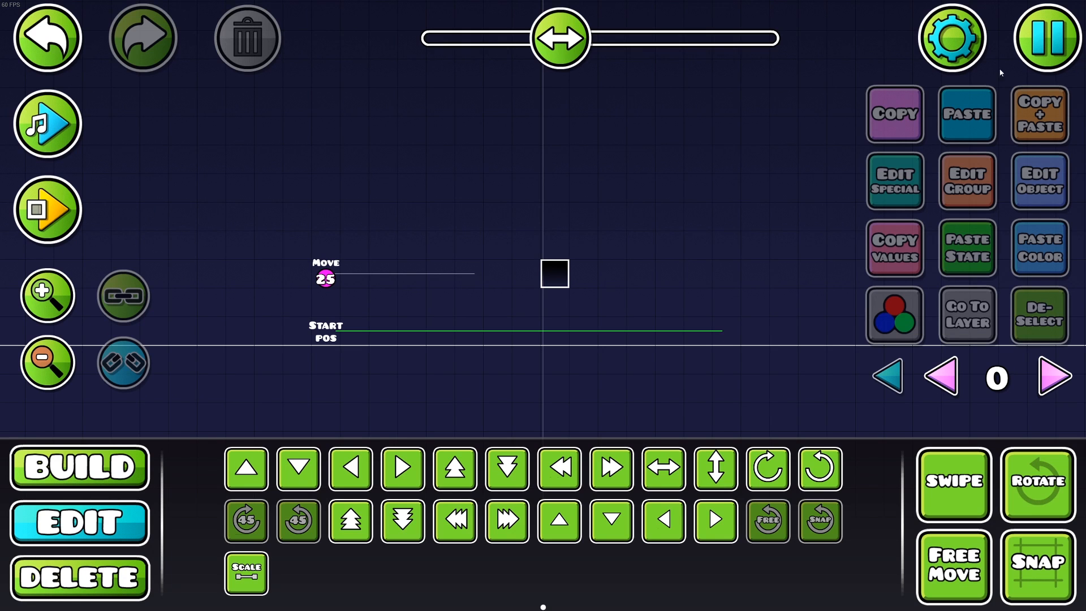
{"action": "mouse_move", "coordinate": [198, 211]}
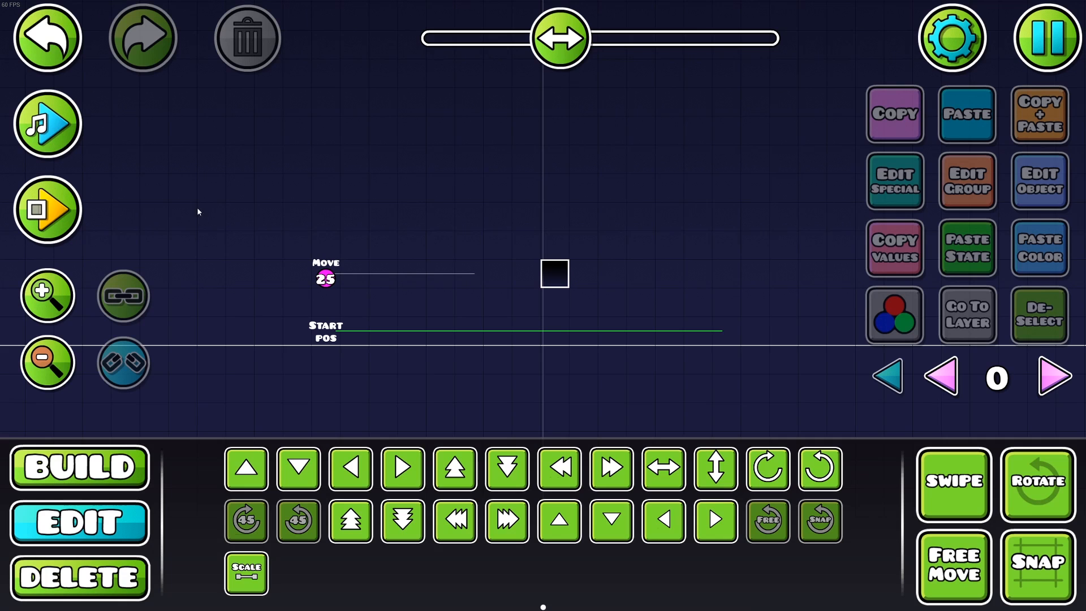
Step: Run a brief playtest, then end it via the editor pause menu
{"action": "left_click", "coordinate": [47, 210]}
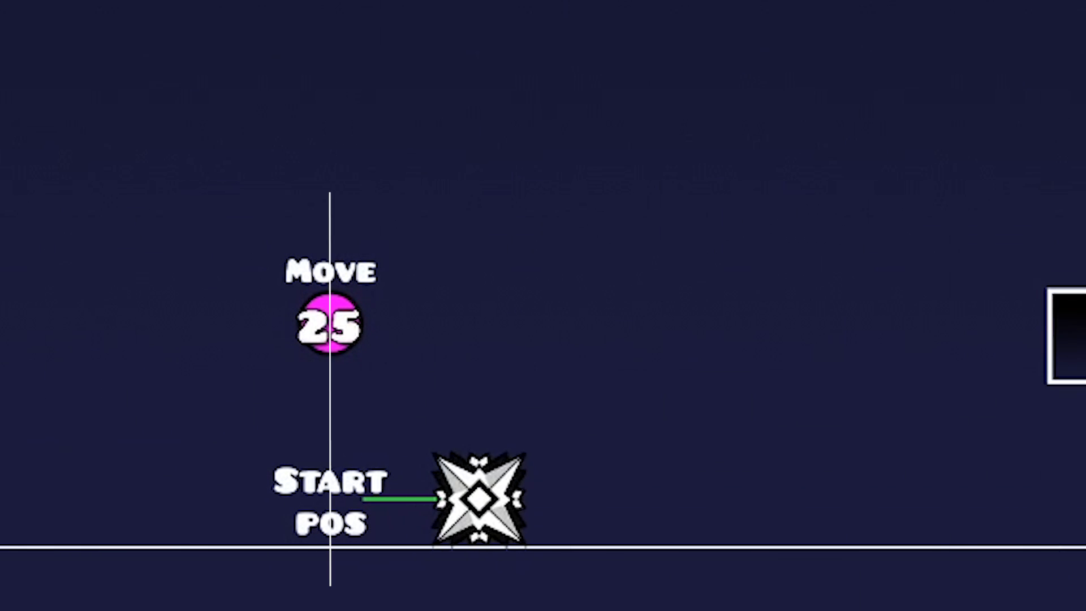
{"action": "left_click", "coordinate": [1047, 37]}
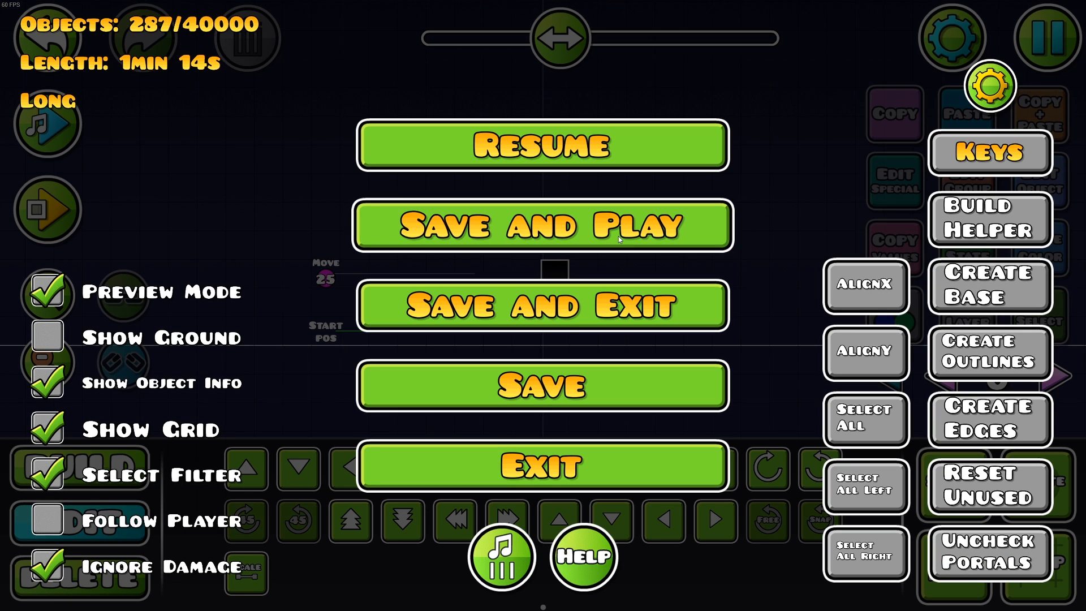
Step: Save and Play the Blank Canvas level, then resume play
{"action": "left_click", "coordinate": [543, 225]}
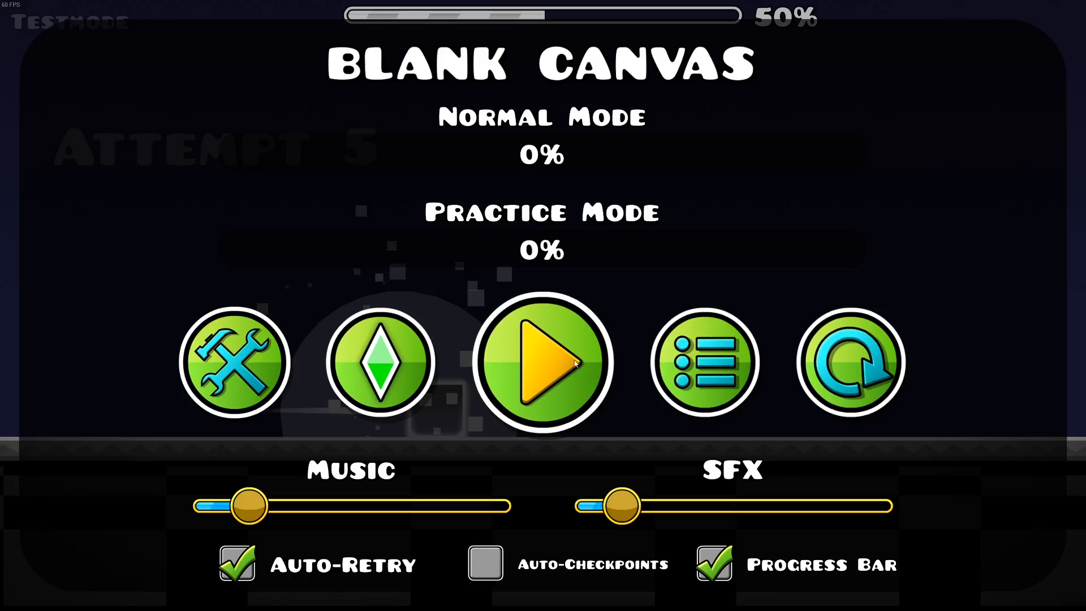
{"action": "left_click", "coordinate": [234, 361]}
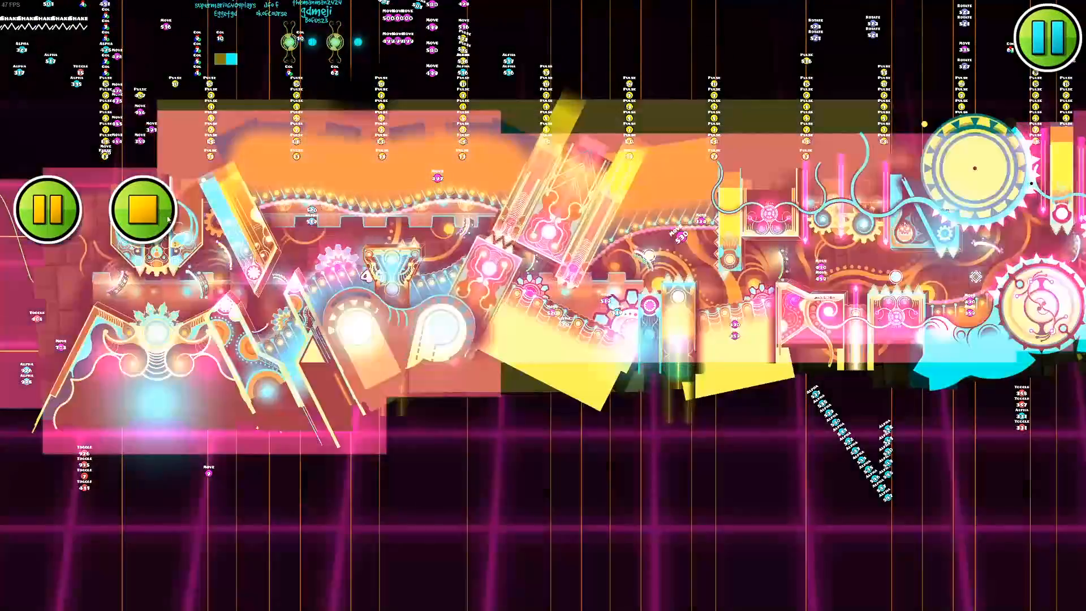
Step: End the playtest and return to the editor's Edit tab
{"action": "left_click", "coordinate": [143, 210]}
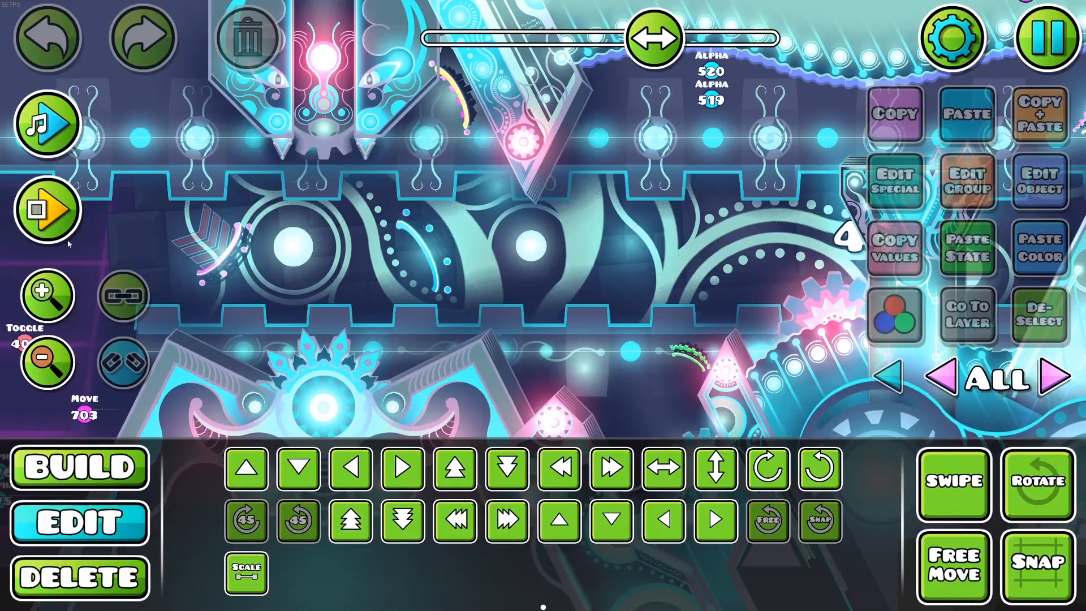